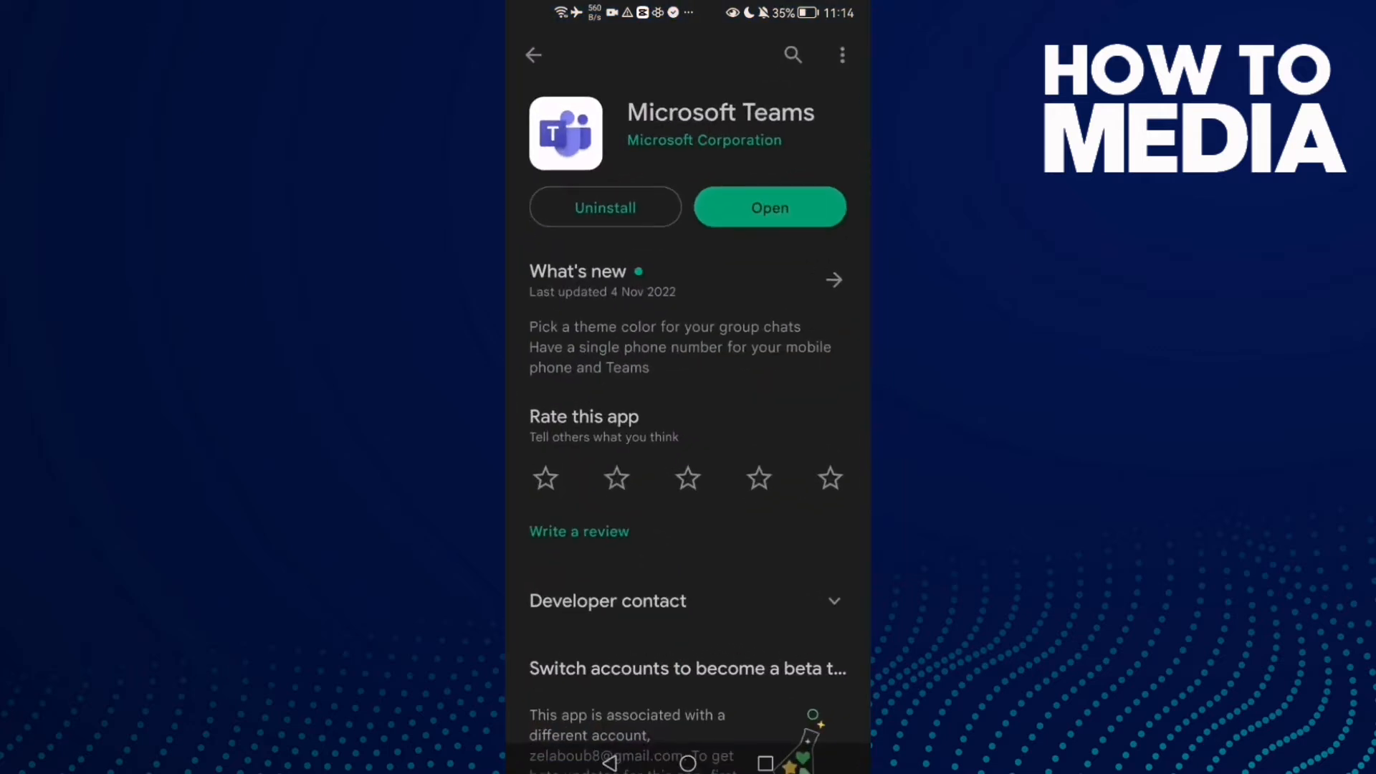
- Locate Microsoft Teams in the Apps list and bring up its app info page
click(770, 207)
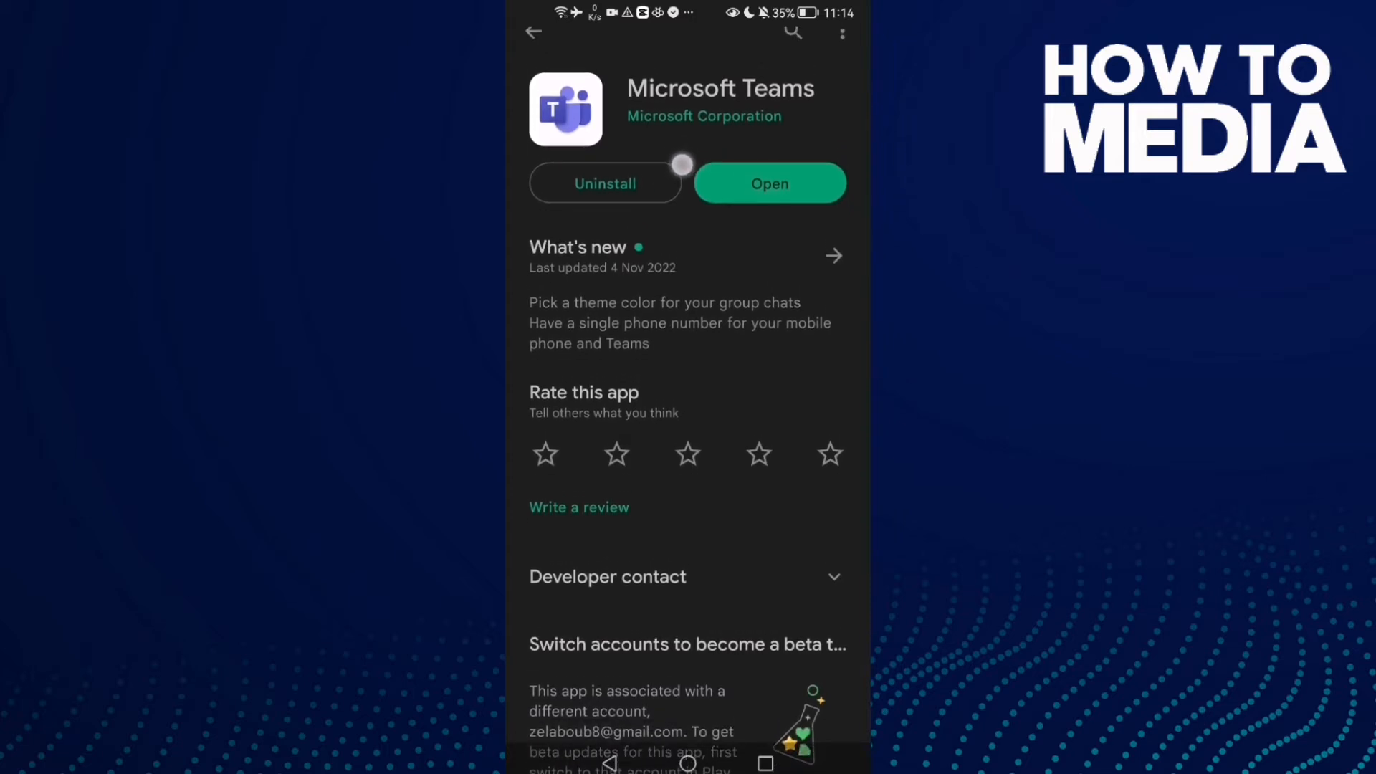
scroll(down, 3)
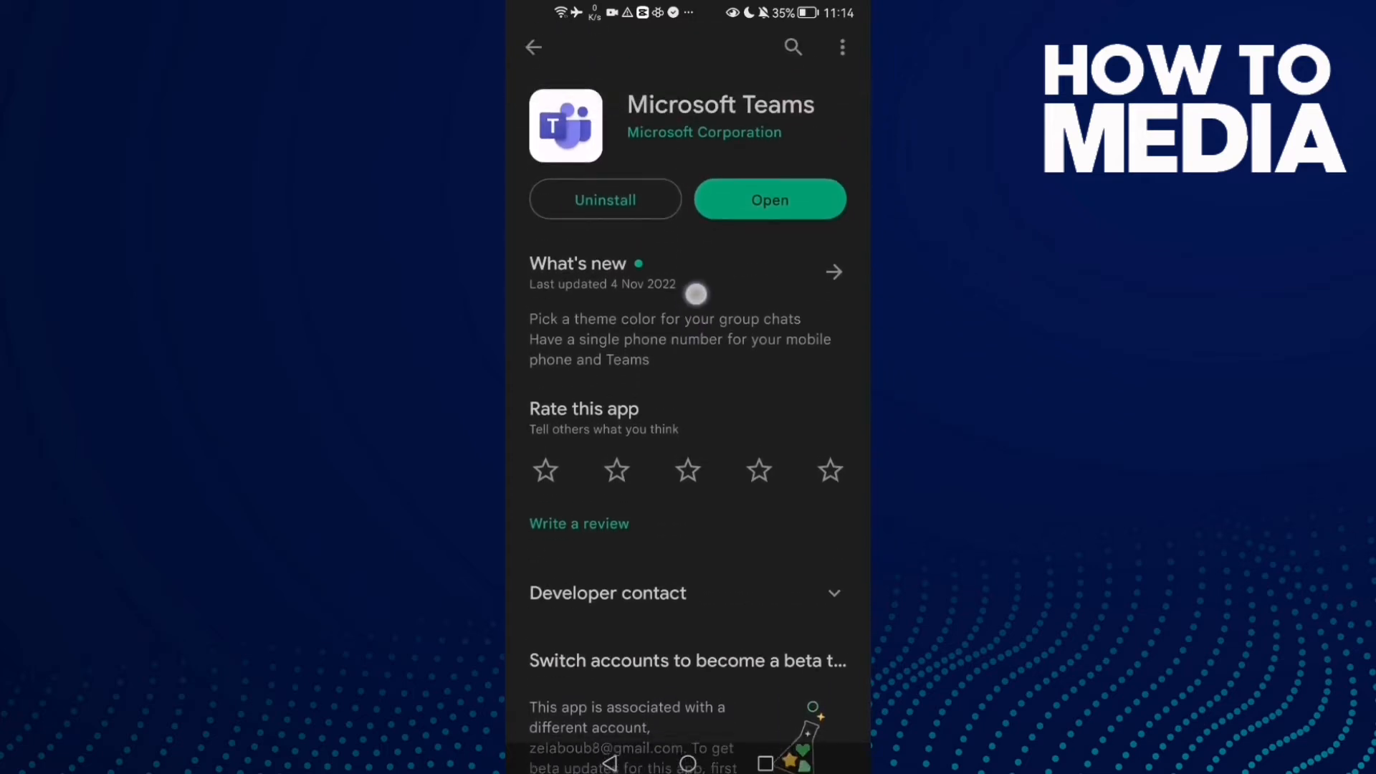
scroll(down, 3)
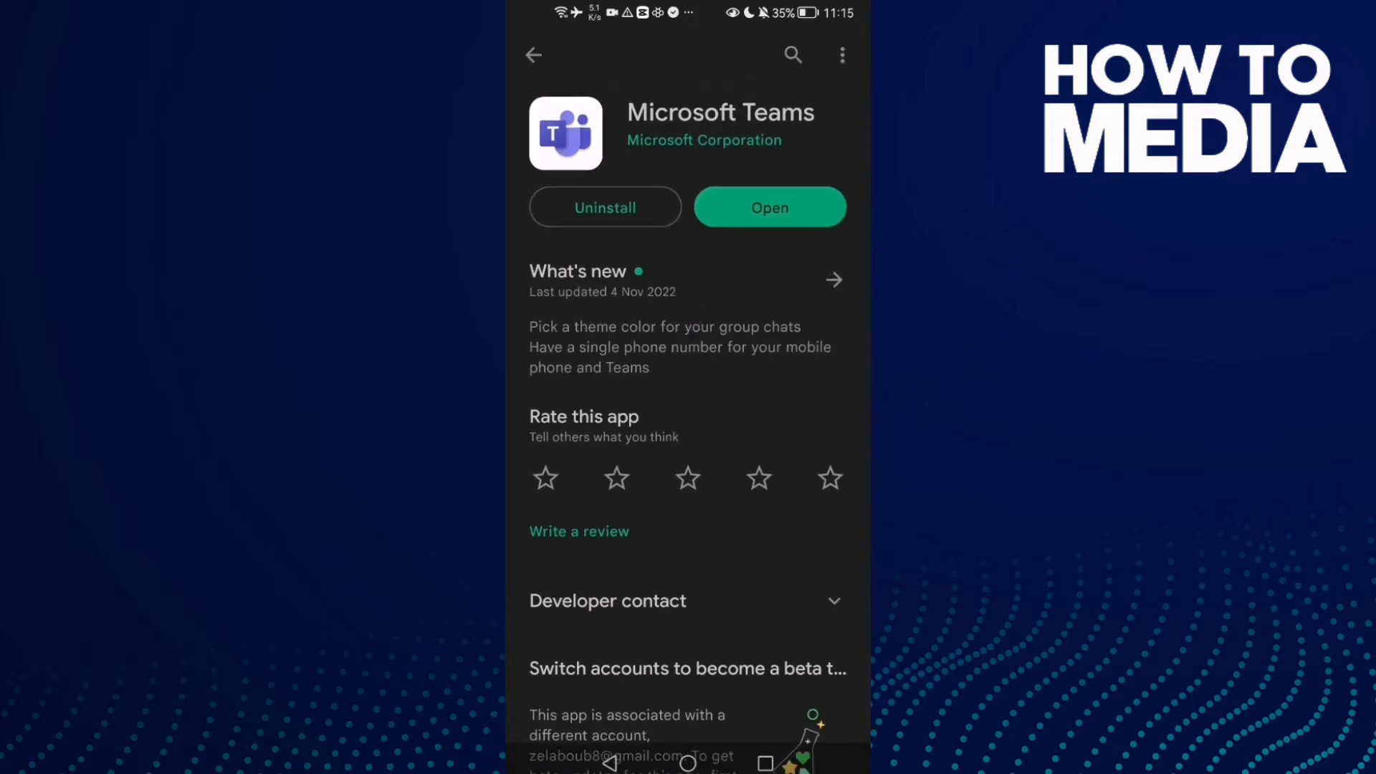
click(770, 206)
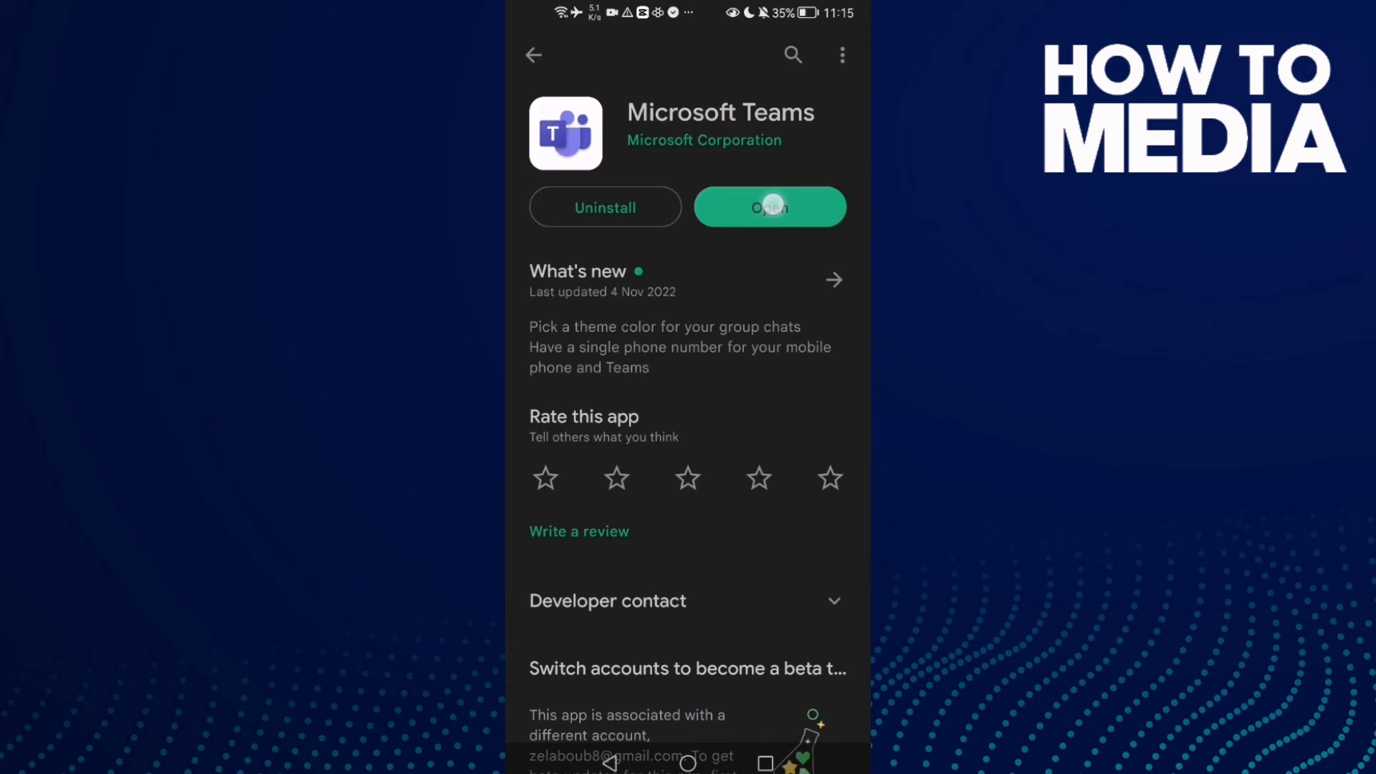
click(769, 207)
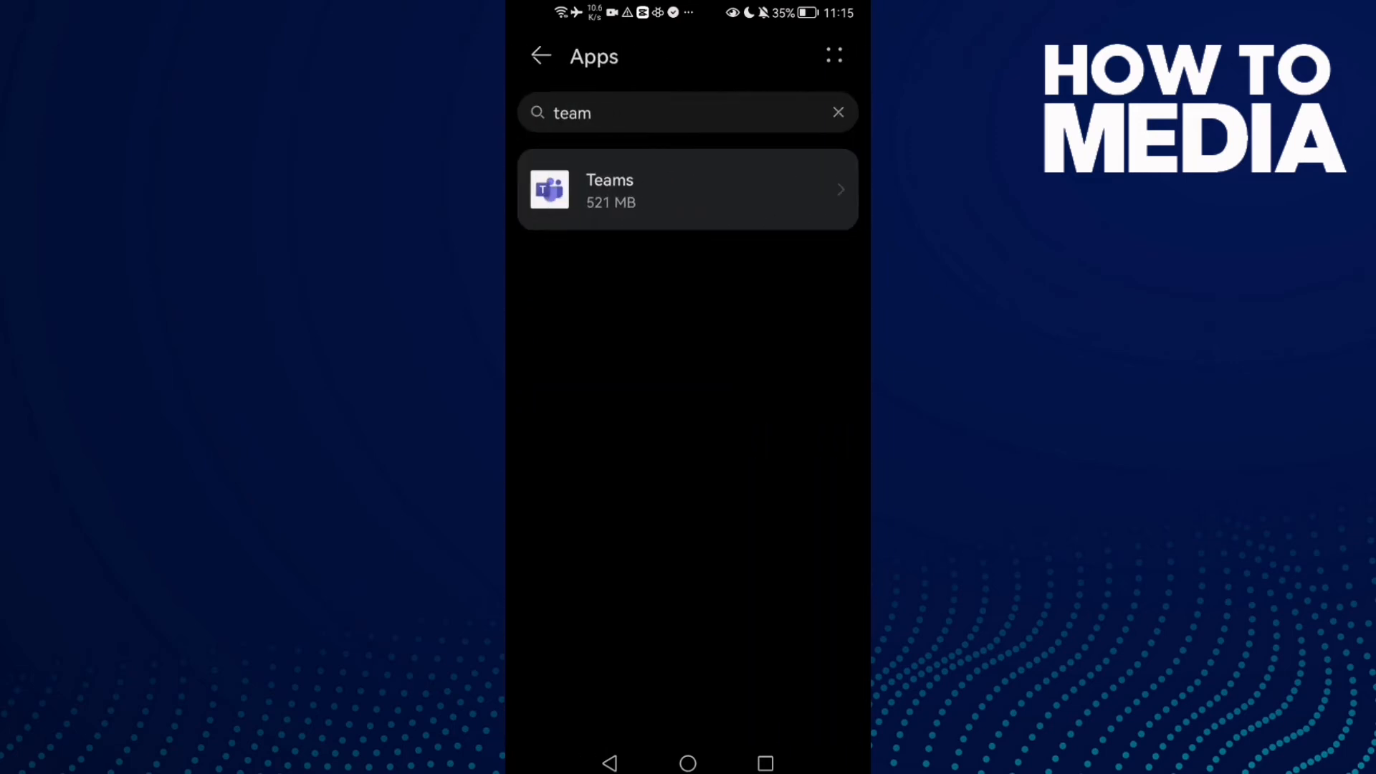
click(686, 189)
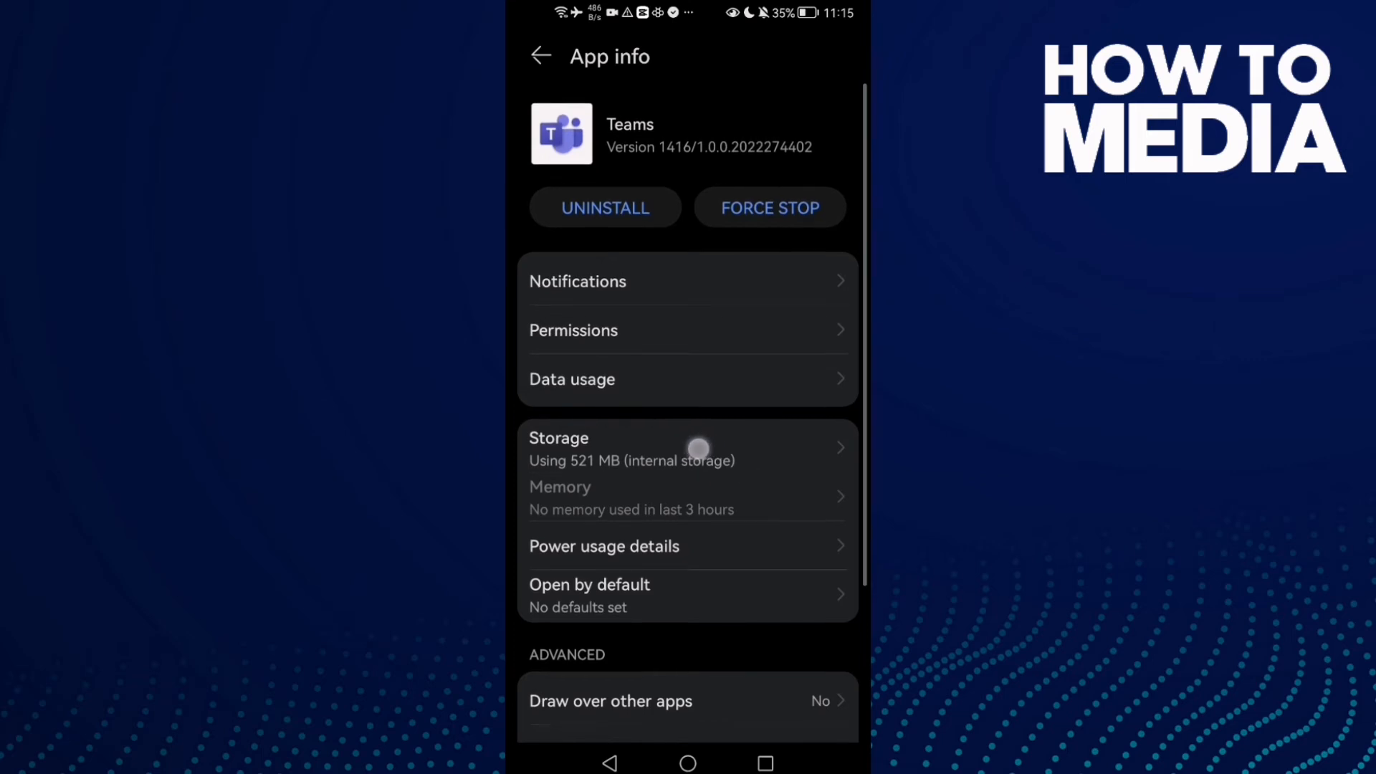
- Clear Teams' stored data and cache from its Storage page, dropping usage from 521 MB to 454 MB
click(557, 443)
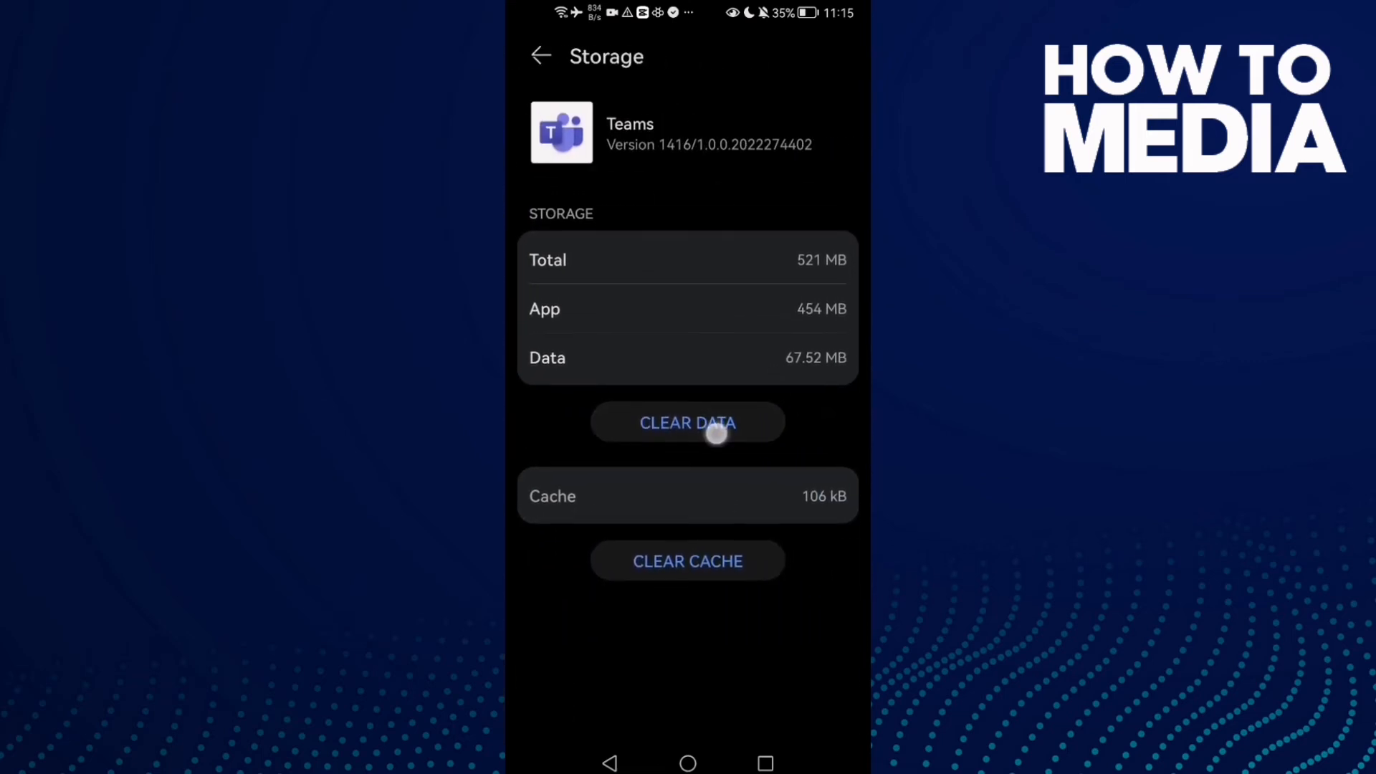
click(687, 421)
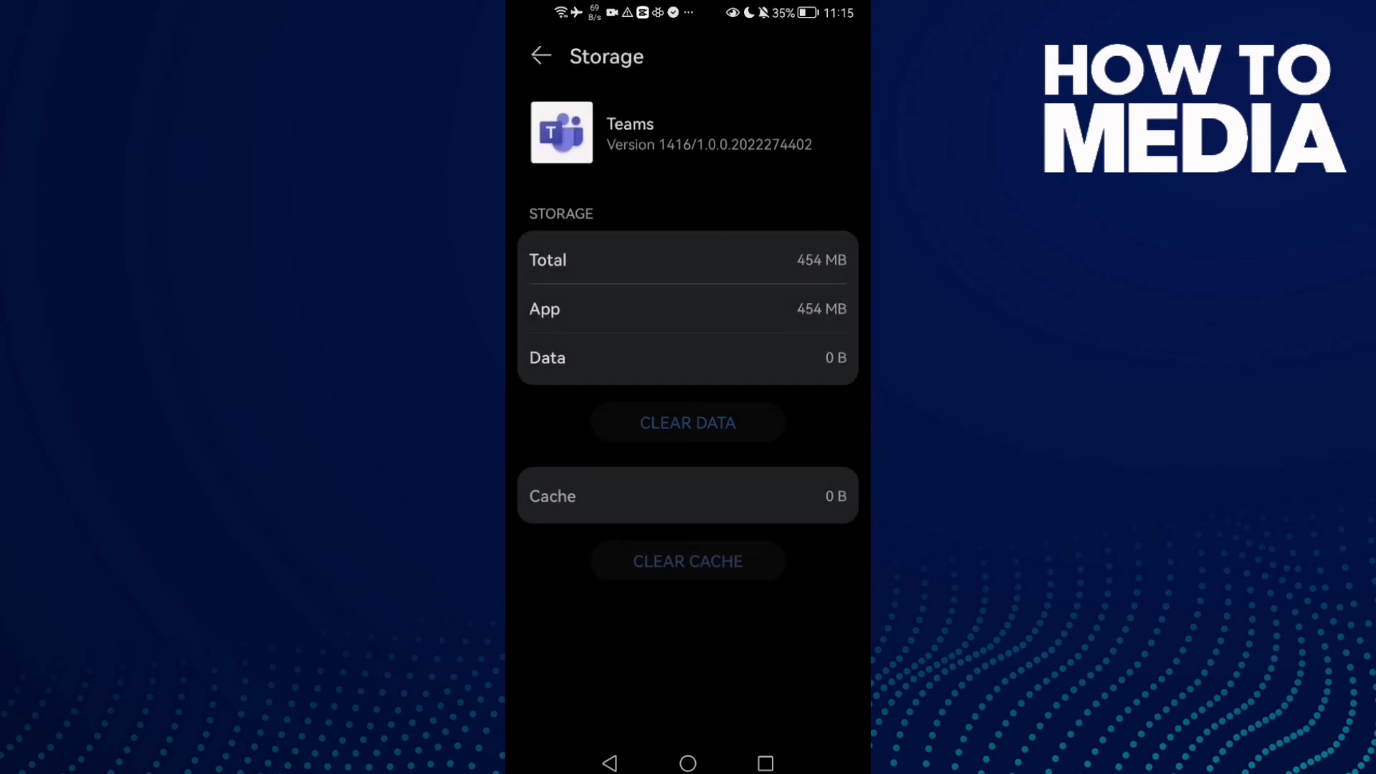
click(541, 56)
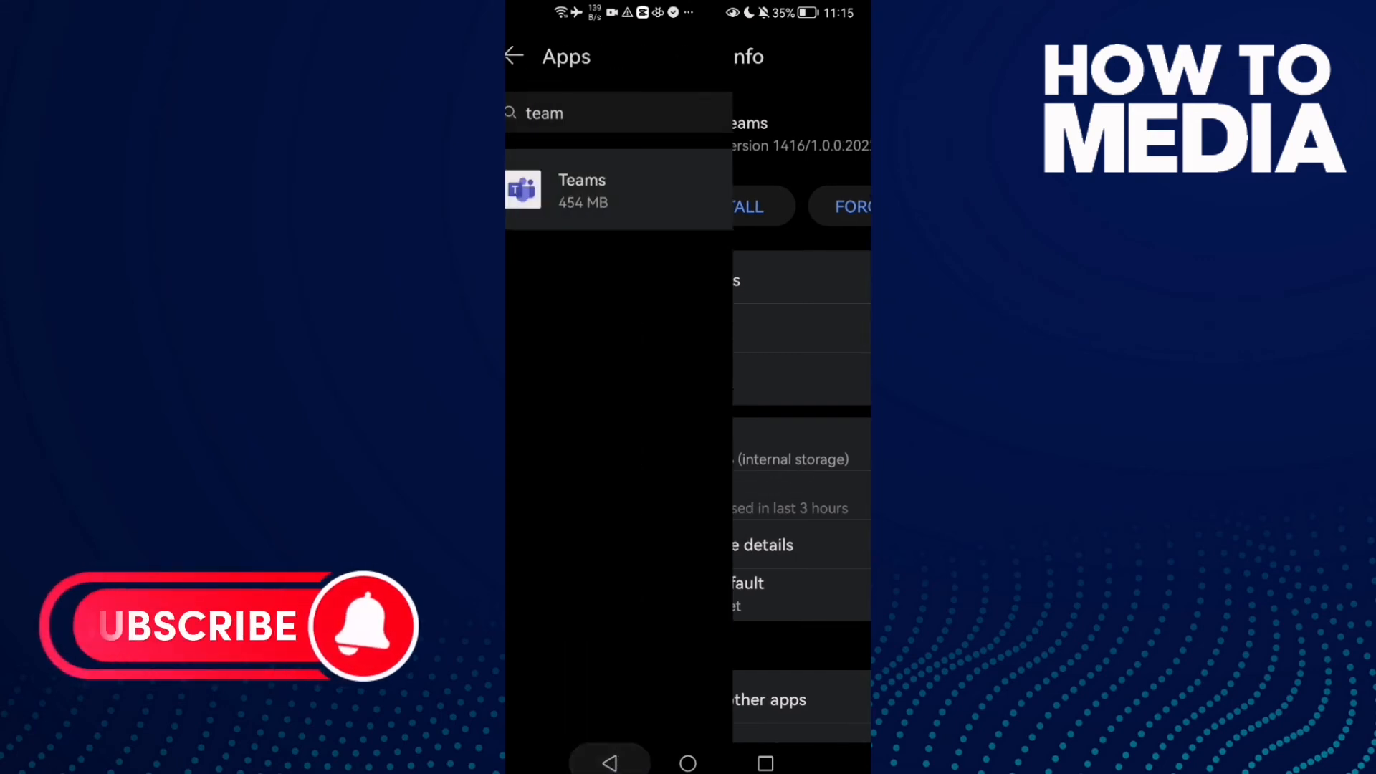
- Return to the main Settings list and enter Battery to enable Performance mode at 35% charge
click(513, 56)
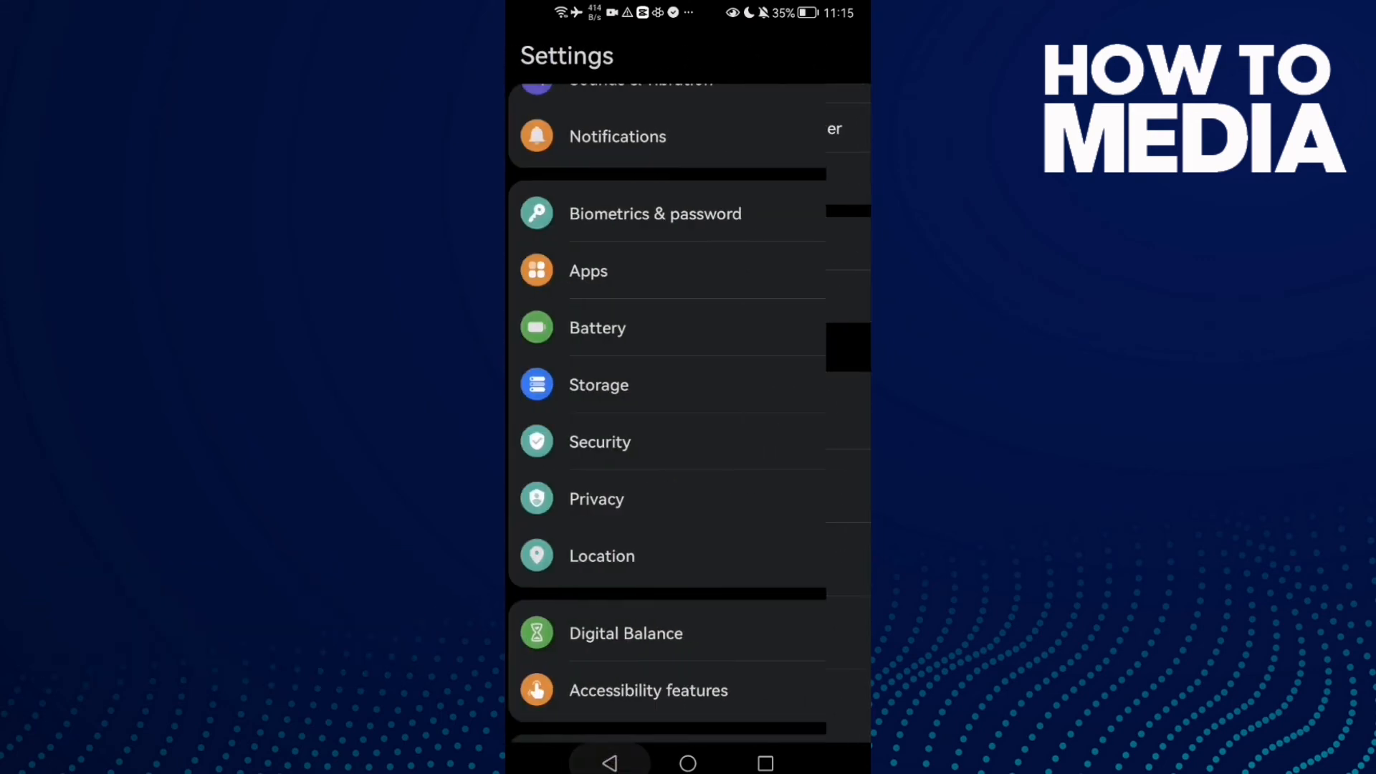
click(596, 326)
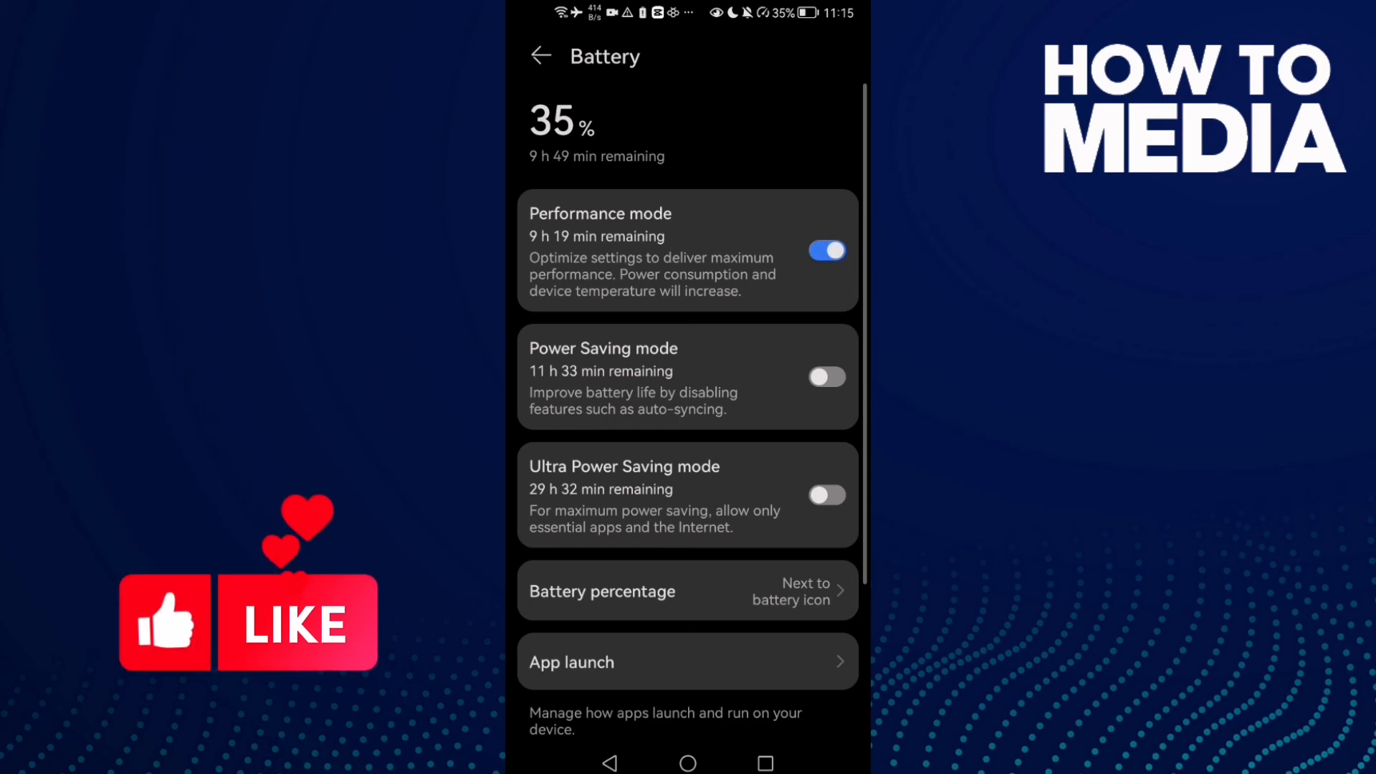